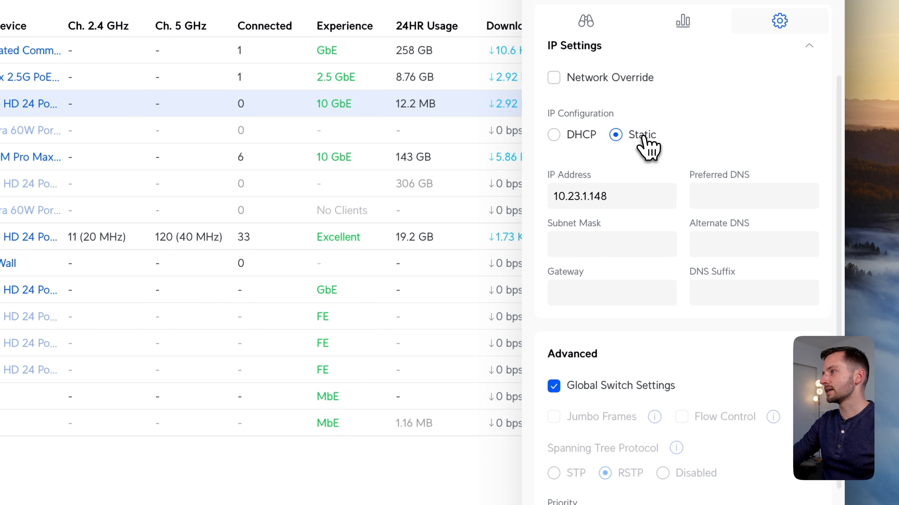
Step: Choose DHCP under IP Configuration and keep the spanning-tree priority at 8192
{"action": "left_click", "coordinate": [554, 135]}
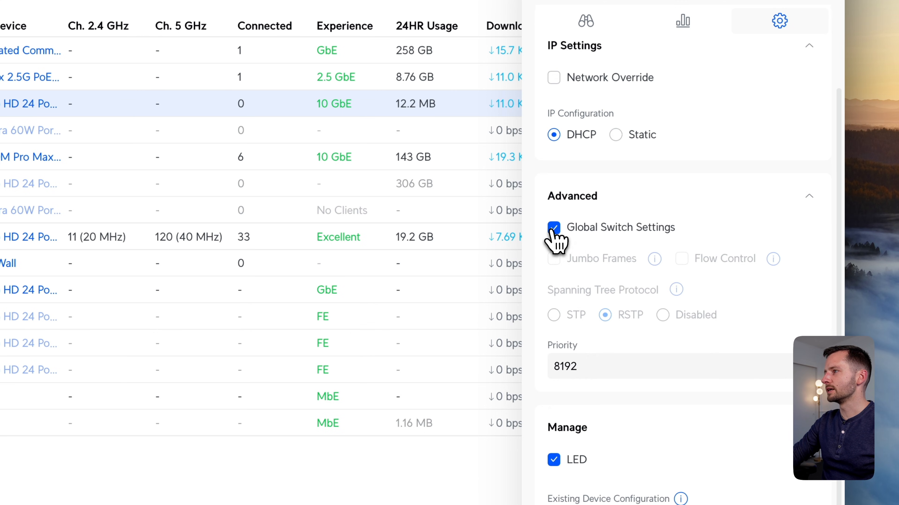
{"action": "left_click", "coordinate": [554, 228]}
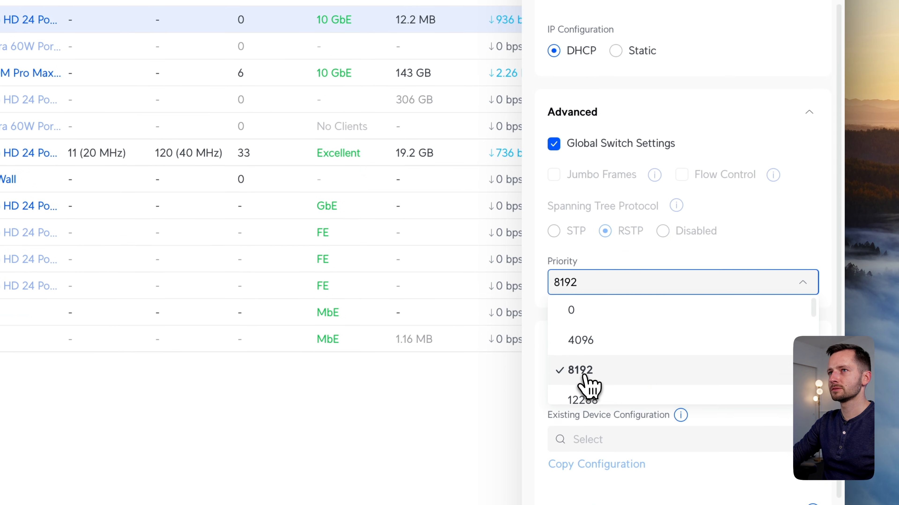
{"action": "left_click", "coordinate": [583, 371]}
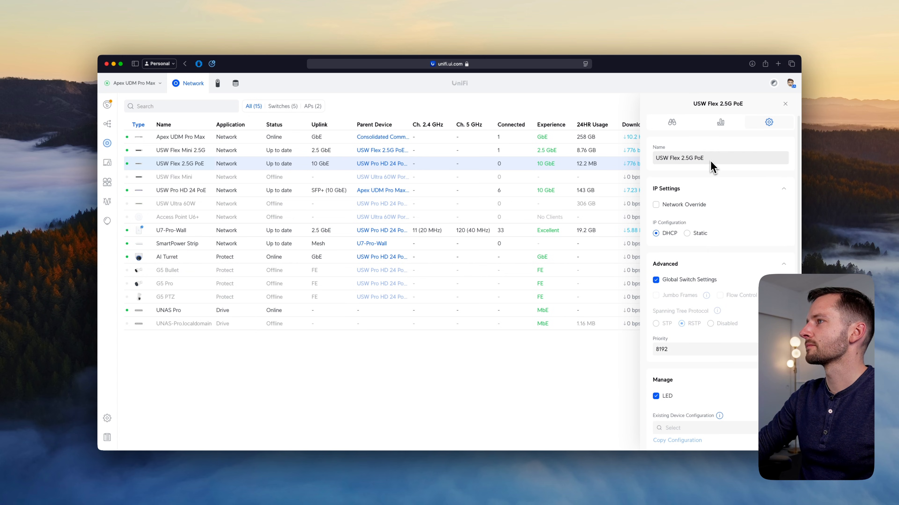
Step: Review the switch's Overview with ports and PoE power in use, then launch Port Manager
{"action": "left_click", "coordinate": [672, 122]}
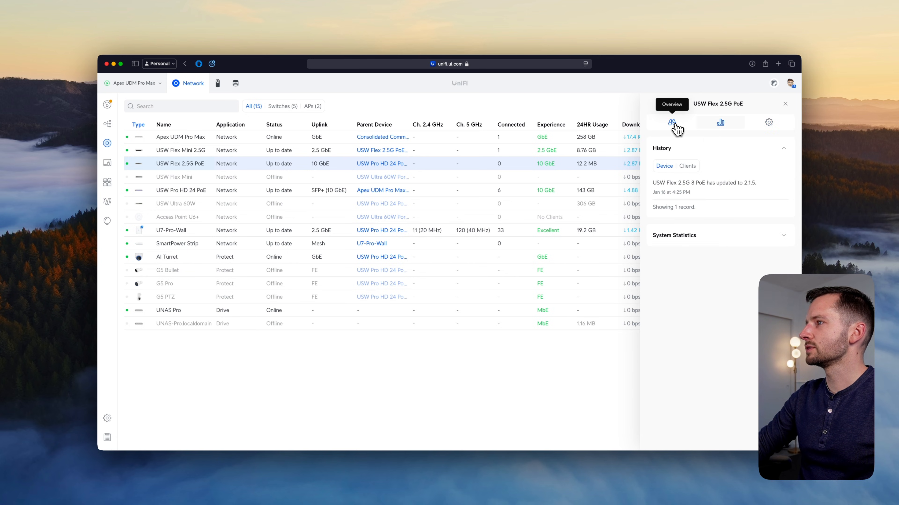
{"action": "left_click", "coordinate": [672, 123]}
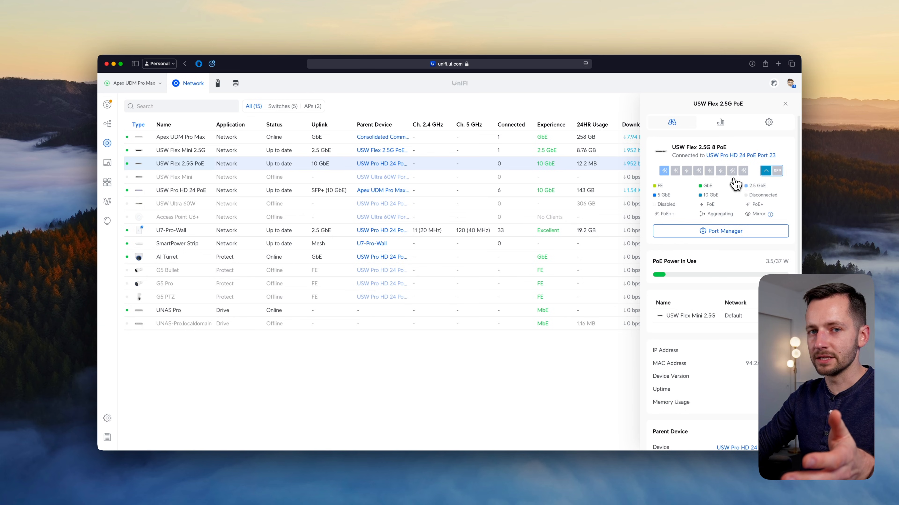
{"action": "mouse_move", "coordinate": [664, 170]}
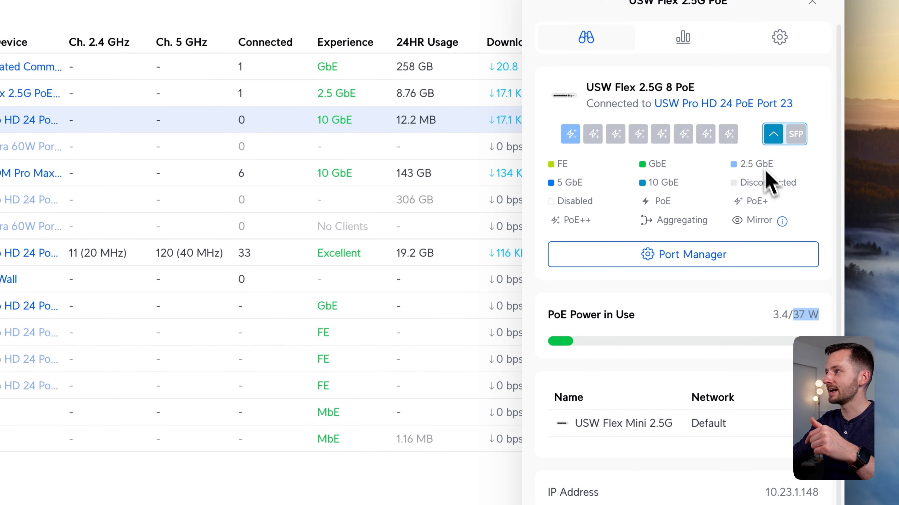
{"action": "mouse_move", "coordinate": [773, 134]}
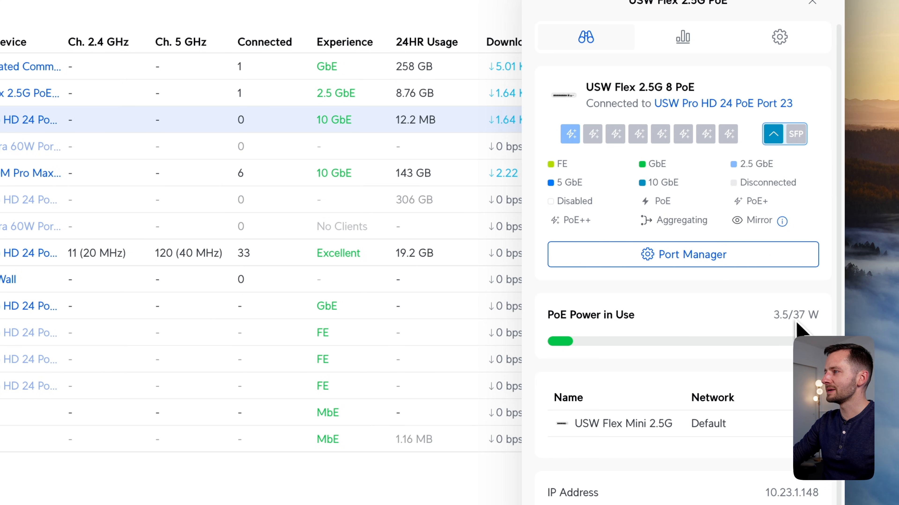
{"action": "mouse_move", "coordinate": [569, 134]}
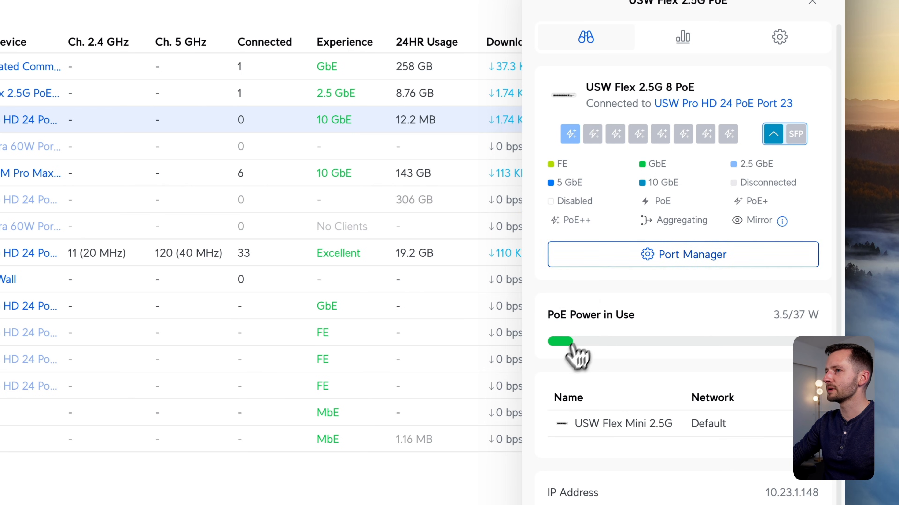
{"action": "left_click", "coordinate": [692, 255]}
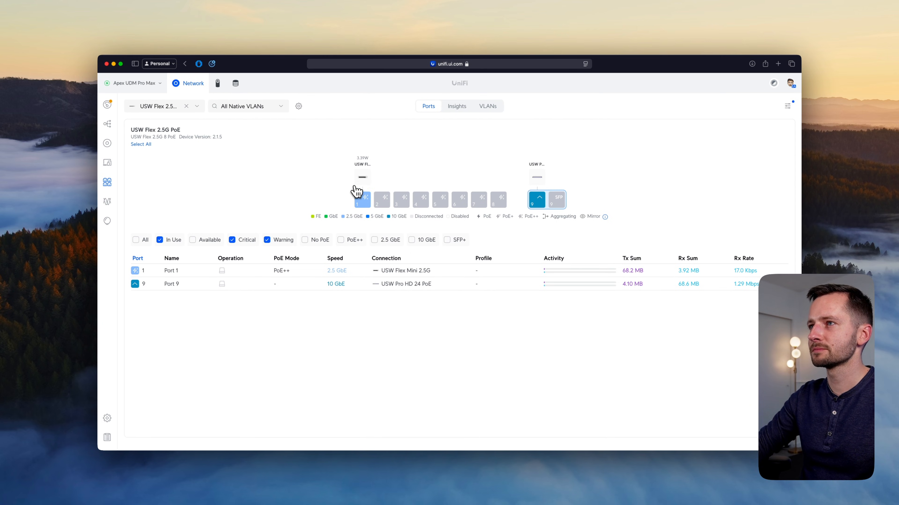
Step: View the Flex Mini 2.5G on port 1, then bring up port 5's settings showing Default network and PoE++
{"action": "left_click", "coordinate": [363, 200]}
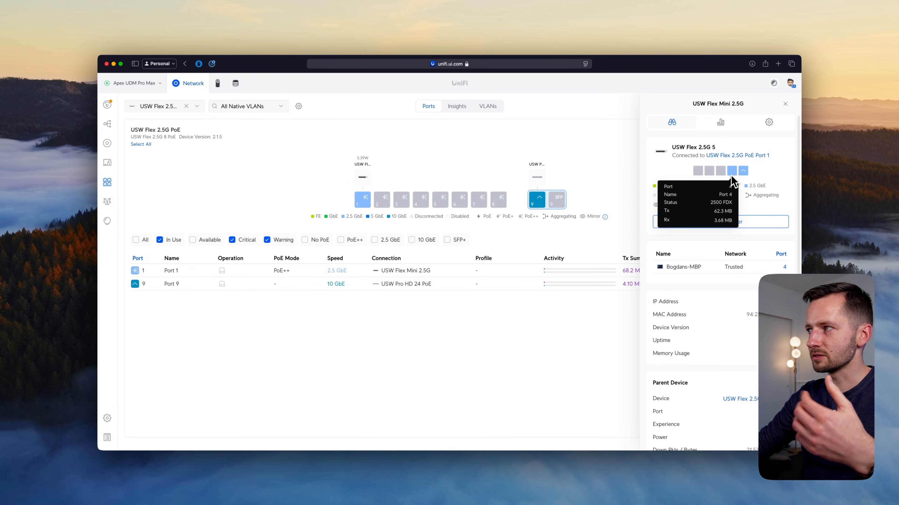
{"action": "mouse_move", "coordinate": [544, 213]}
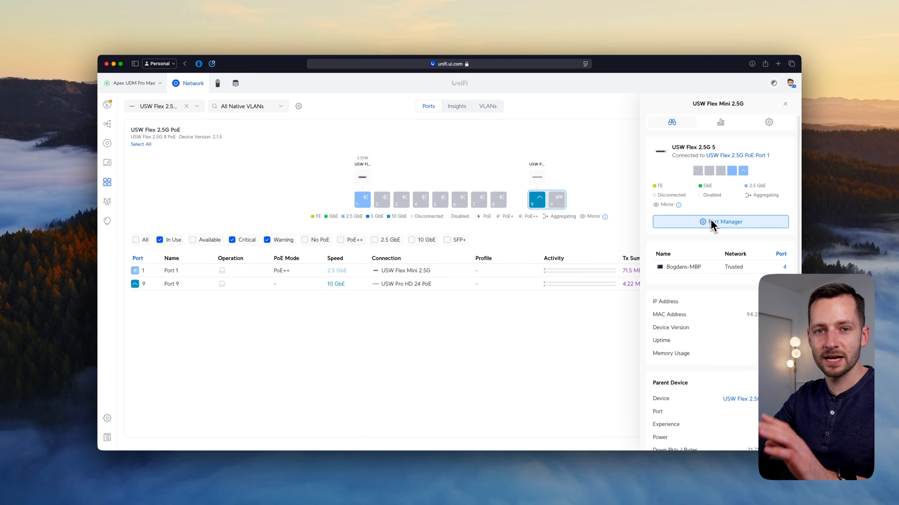
{"action": "left_click", "coordinate": [785, 104]}
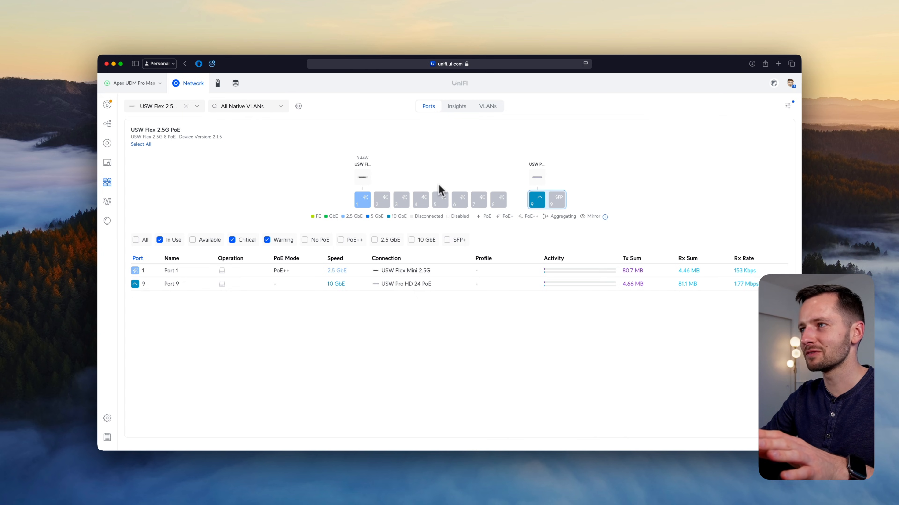
{"action": "mouse_move", "coordinate": [444, 210]}
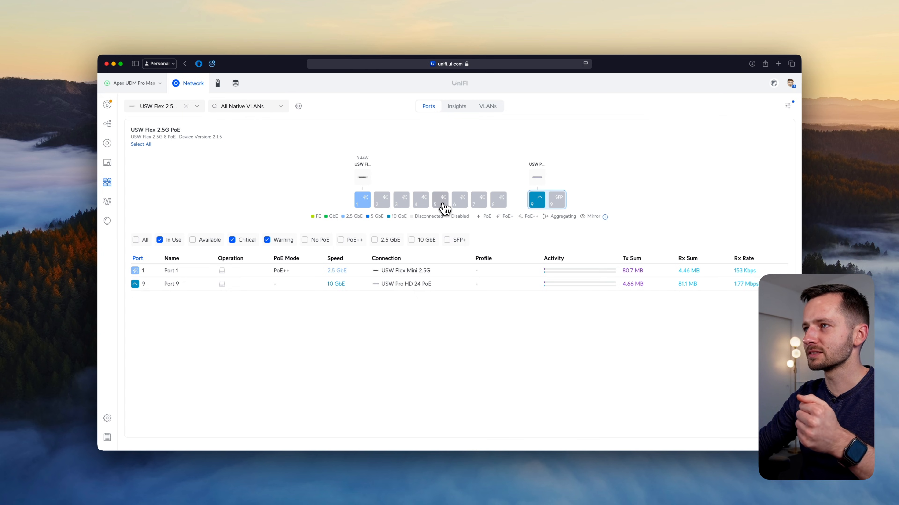
{"action": "left_click", "coordinate": [440, 199]}
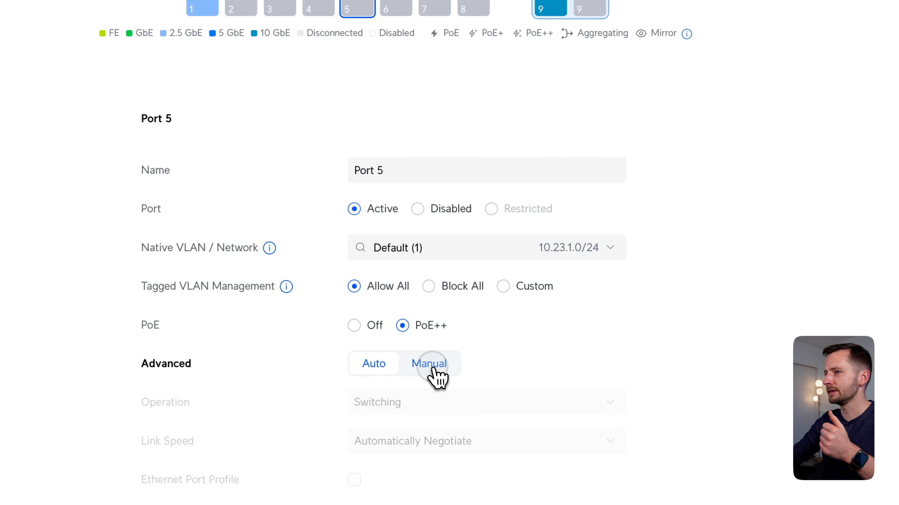
Step: Reveal the Manual advanced options for port 5 before moving to the Tech Specs comparison
{"action": "left_click", "coordinate": [429, 364]}
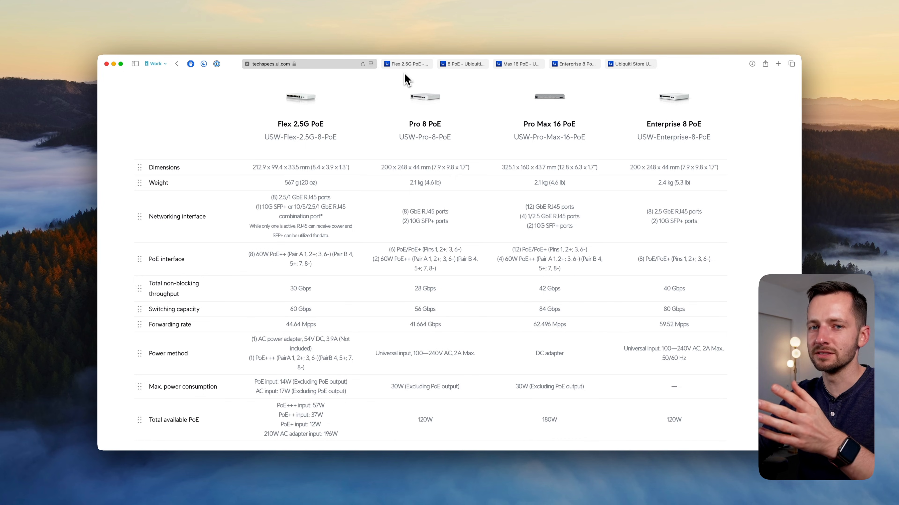
Step: View the AC Adapter 210W and Flex 2.5G PoE details, highlighting the PoE input and adapter power lines
{"action": "left_click", "coordinate": [407, 64]}
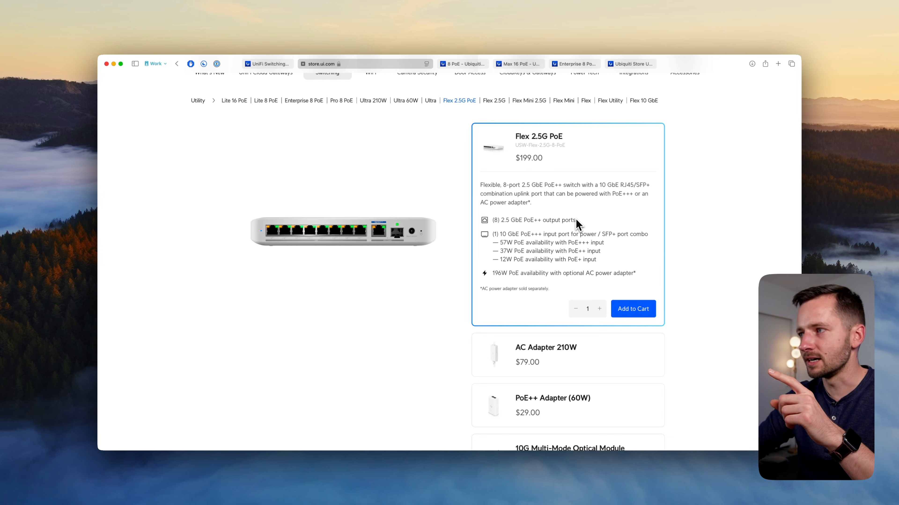
{"action": "left_click", "coordinate": [546, 347]}
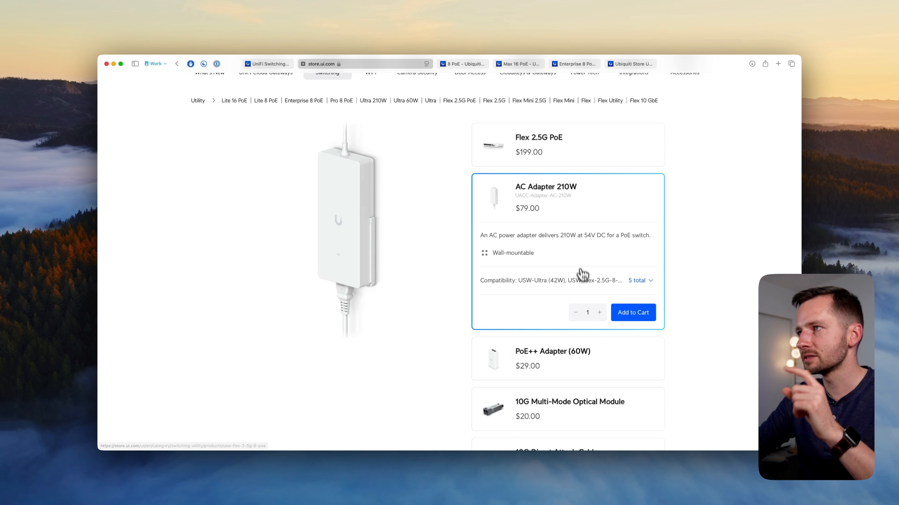
{"action": "mouse_move", "coordinate": [569, 240]}
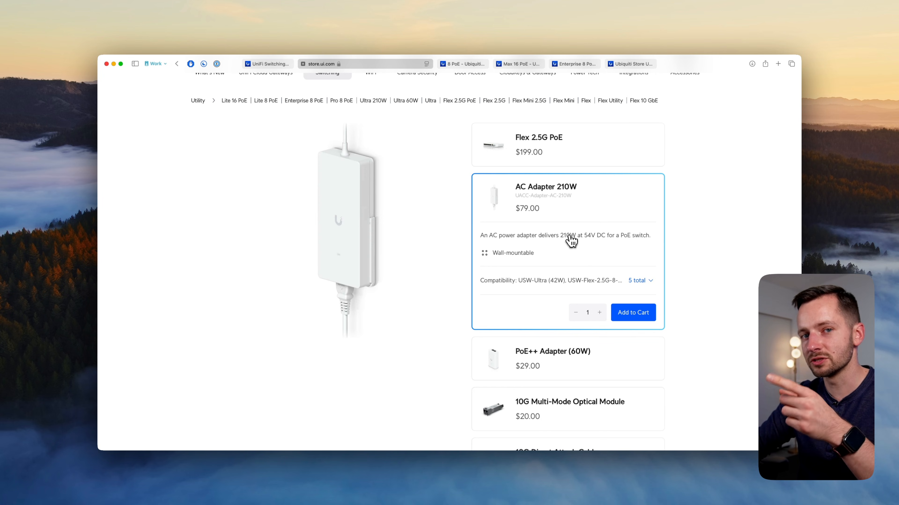
{"action": "mouse_move", "coordinate": [571, 159]}
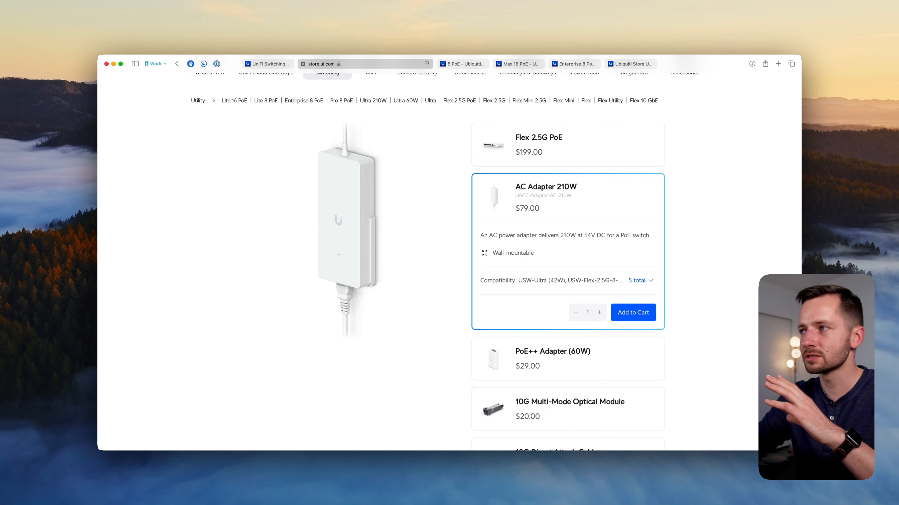
{"action": "mouse_move", "coordinate": [591, 159]}
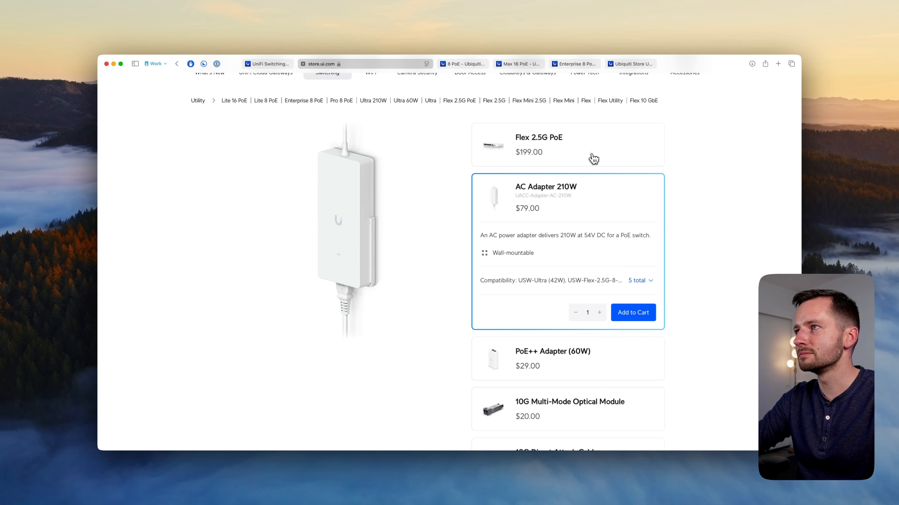
{"action": "left_click", "coordinate": [539, 145]}
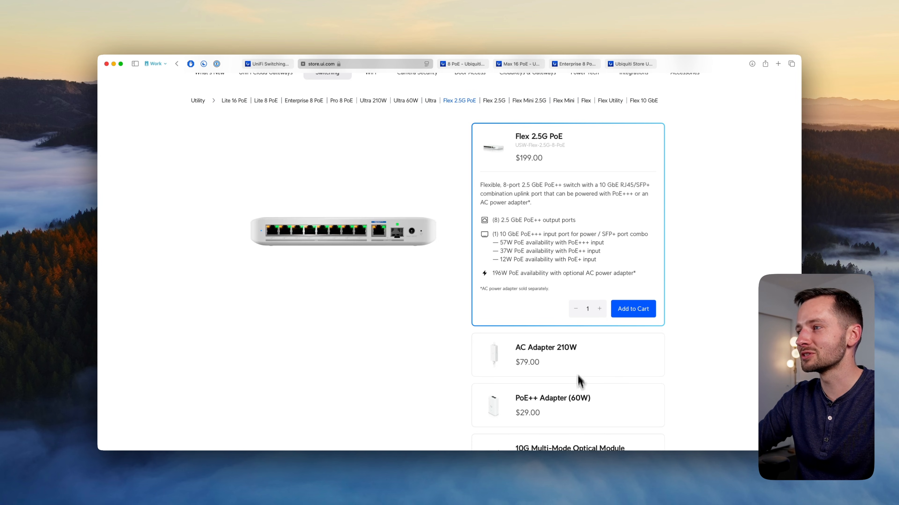
{"action": "mouse_move", "coordinate": [563, 369]}
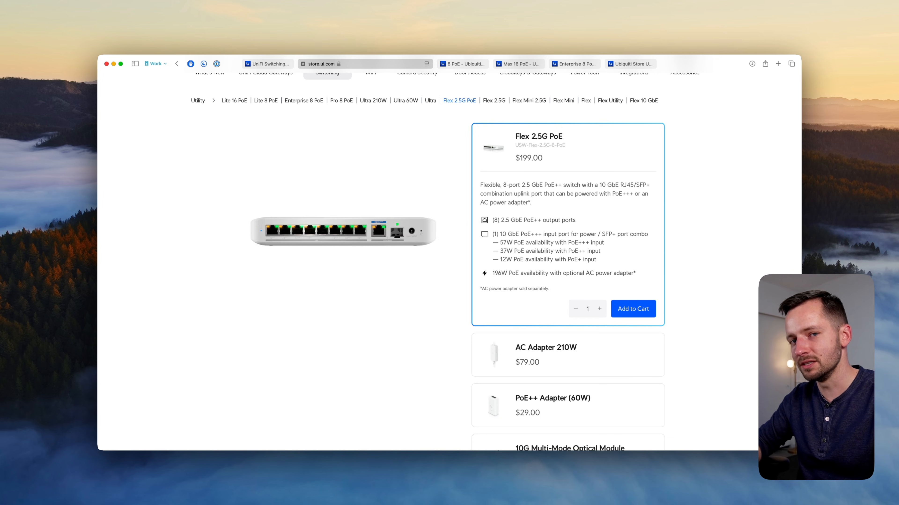
{"action": "mouse_move", "coordinate": [566, 133]}
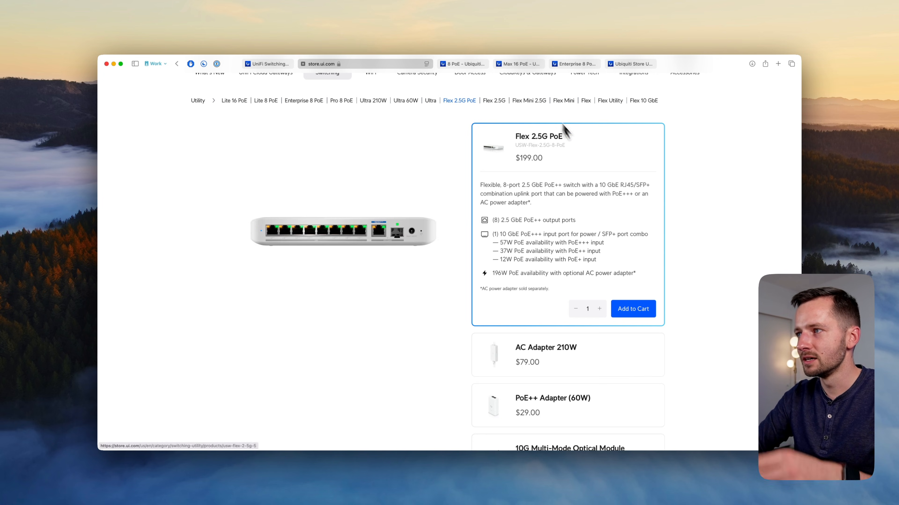
{"action": "mouse_move", "coordinate": [624, 245]}
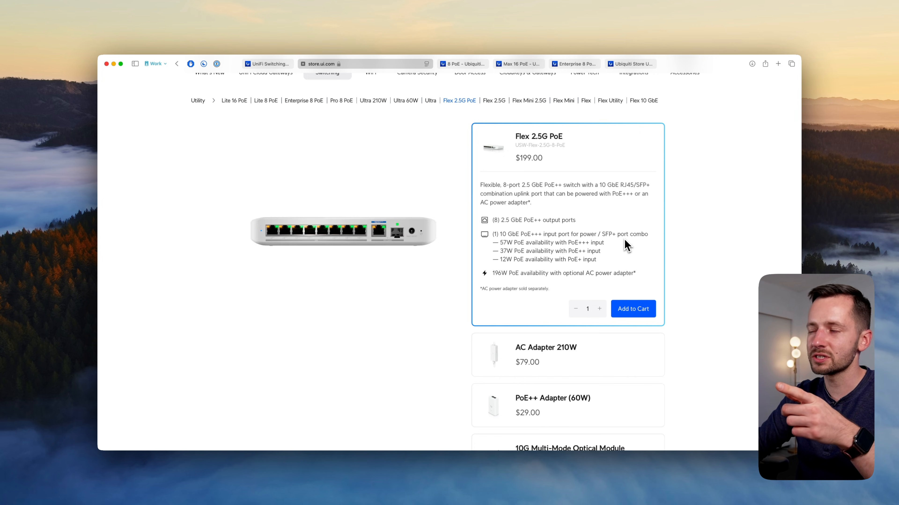
{"action": "mouse_move", "coordinate": [571, 377]}
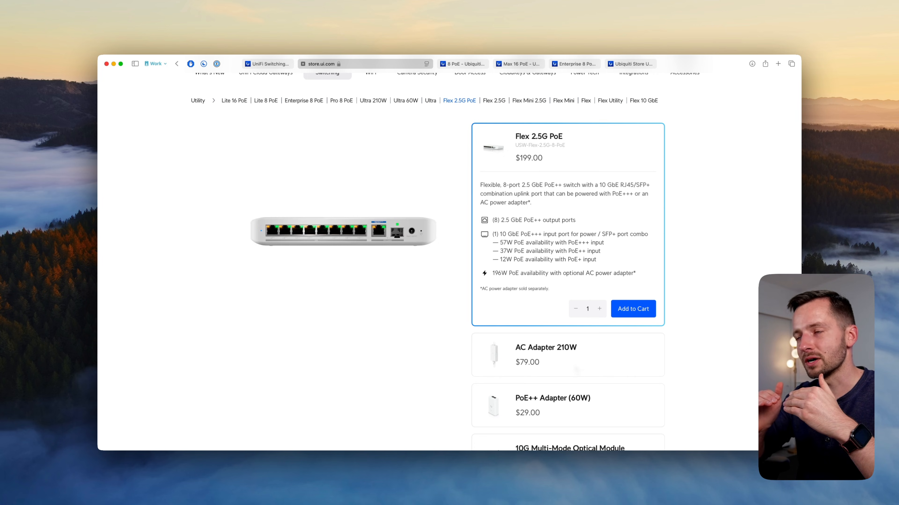
{"action": "mouse_move", "coordinate": [564, 348]}
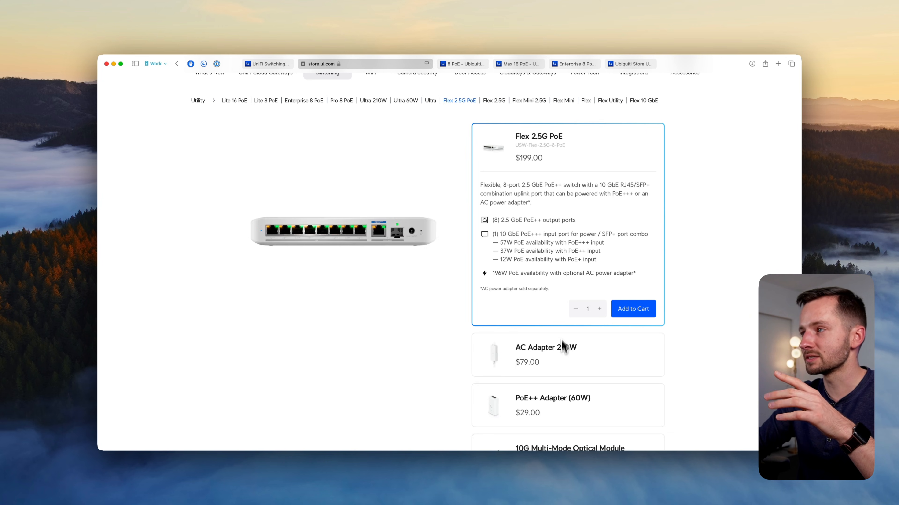
{"action": "left_click_drag", "start_coordinate": [500, 234], "coordinate": [635, 273]}
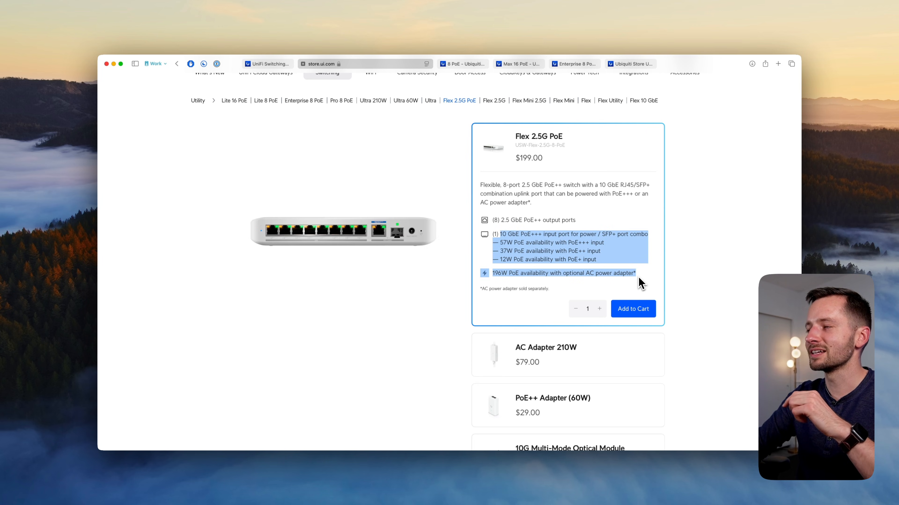
{"action": "mouse_move", "coordinate": [686, 298]}
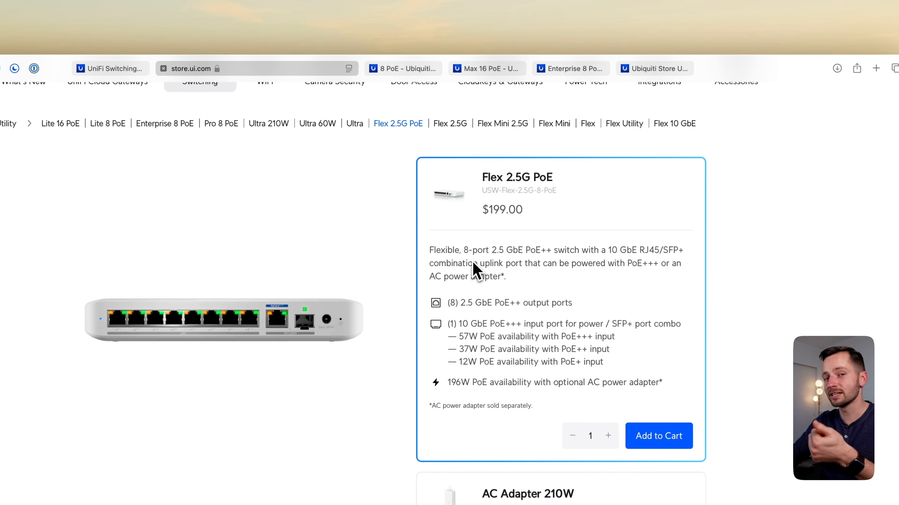
{"action": "left_click", "coordinate": [221, 123]}
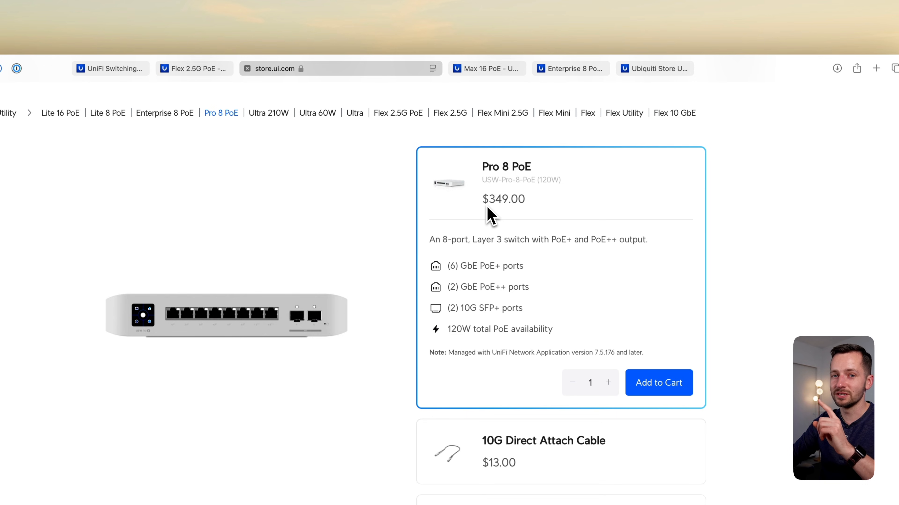
{"action": "mouse_move", "coordinate": [470, 282]}
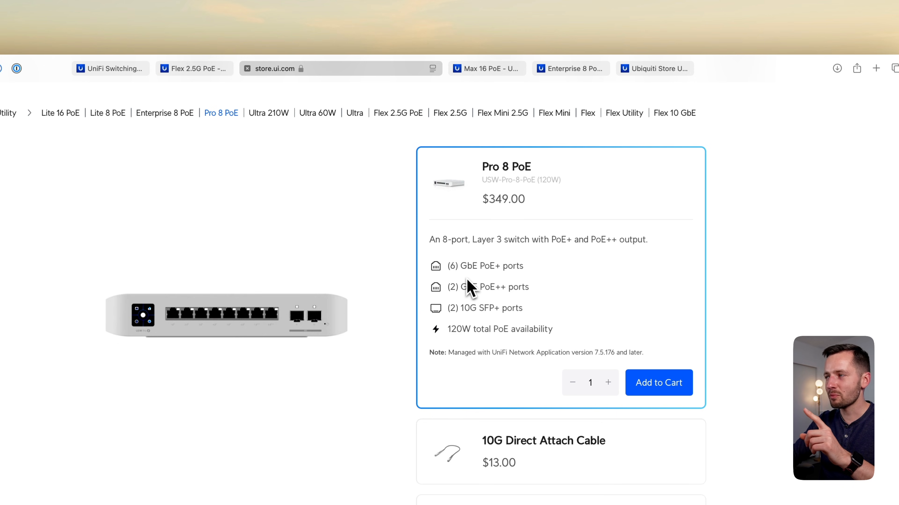
{"action": "mouse_move", "coordinate": [515, 311]}
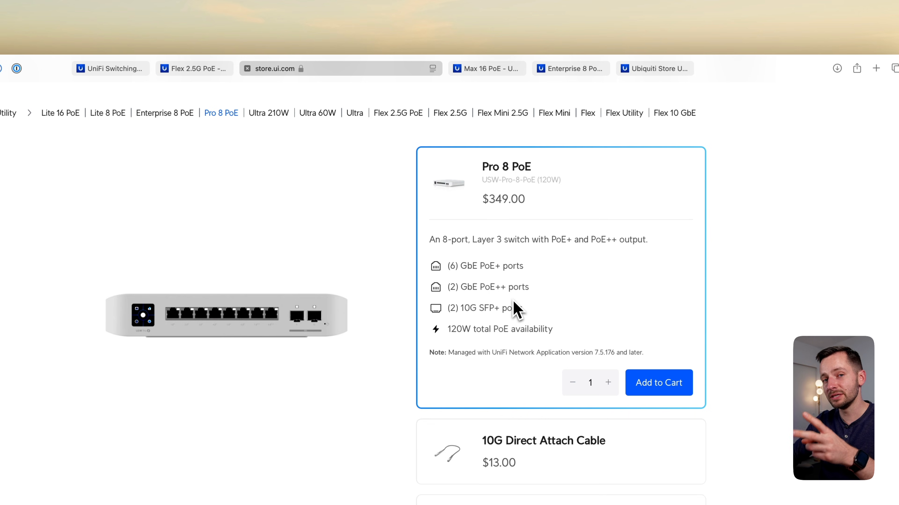
{"action": "scroll", "scroll_direction": "down", "scroll_amount": 3}
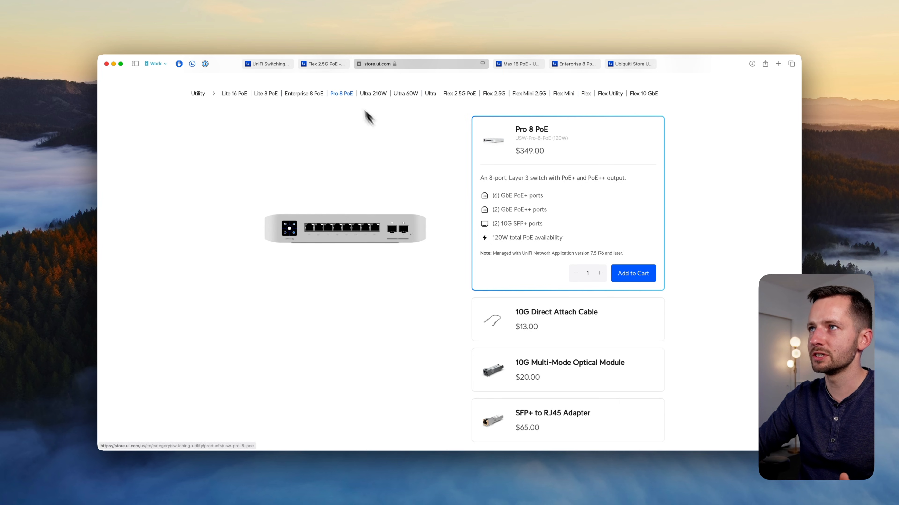
{"action": "left_click", "coordinate": [459, 94]}
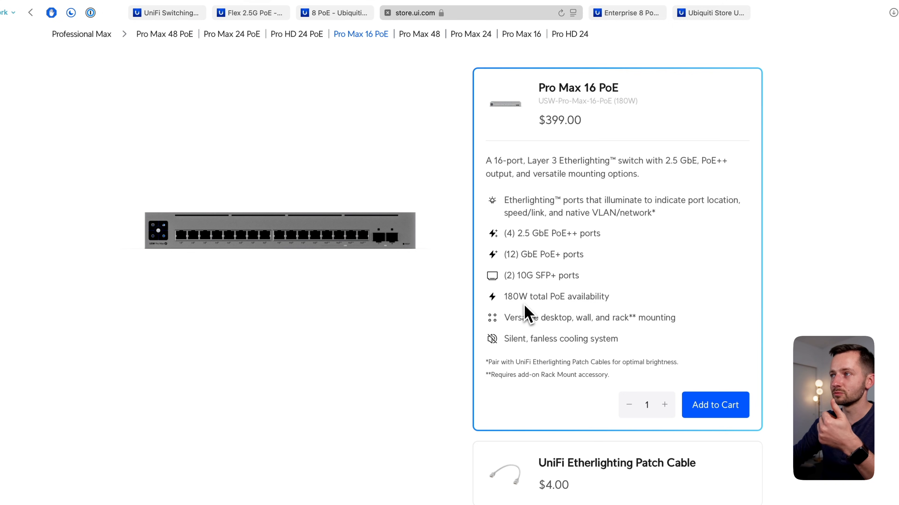
Step: Review the Pro Max 16 PoE's box contents, Build Features diagram and Deployment illustrations
{"action": "scroll", "scroll_direction": "down", "scroll_amount": 3}
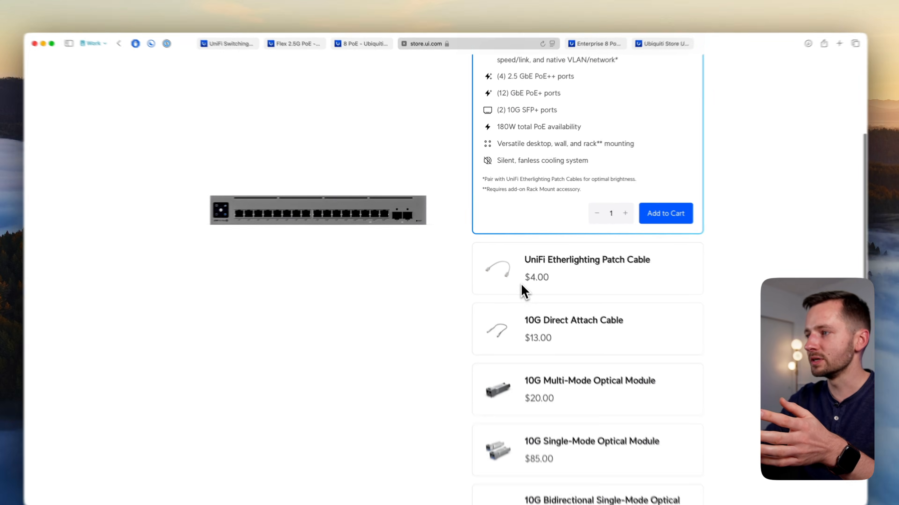
{"action": "scroll", "scroll_direction": "down", "scroll_amount": 3}
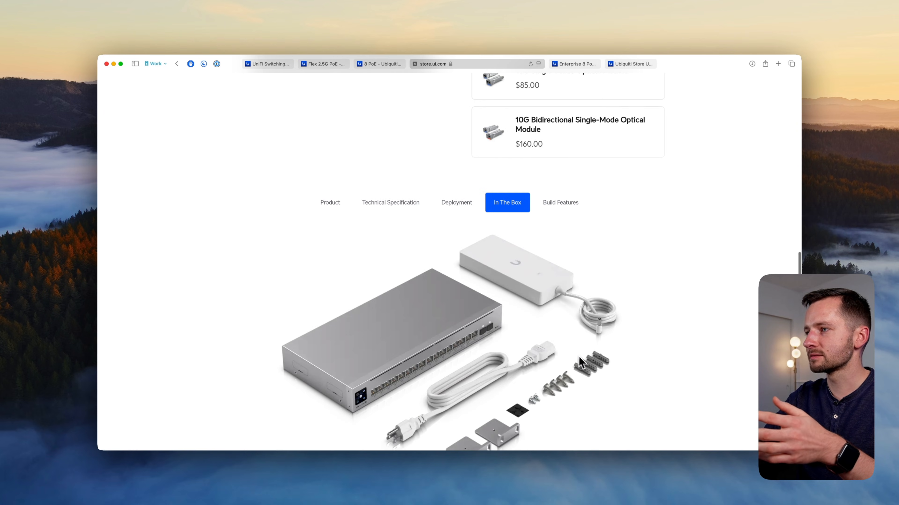
{"action": "left_click", "coordinate": [560, 202]}
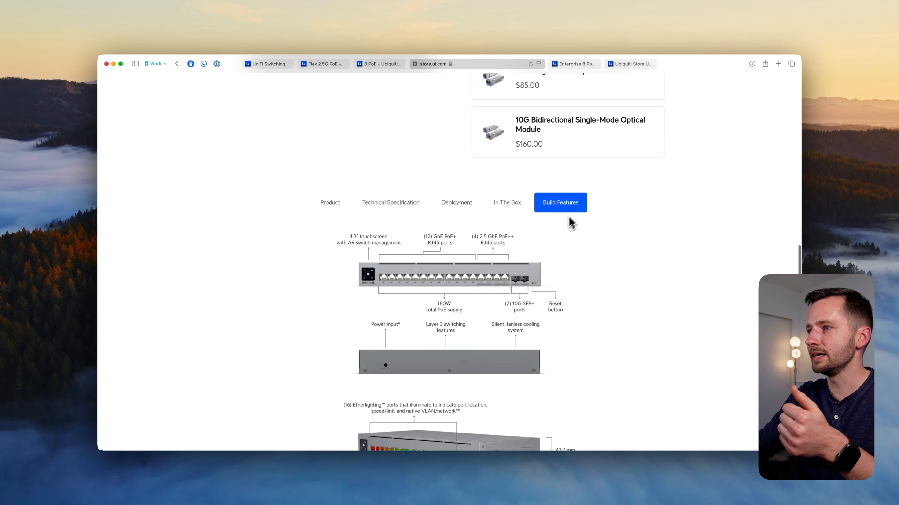
{"action": "mouse_move", "coordinate": [519, 319]}
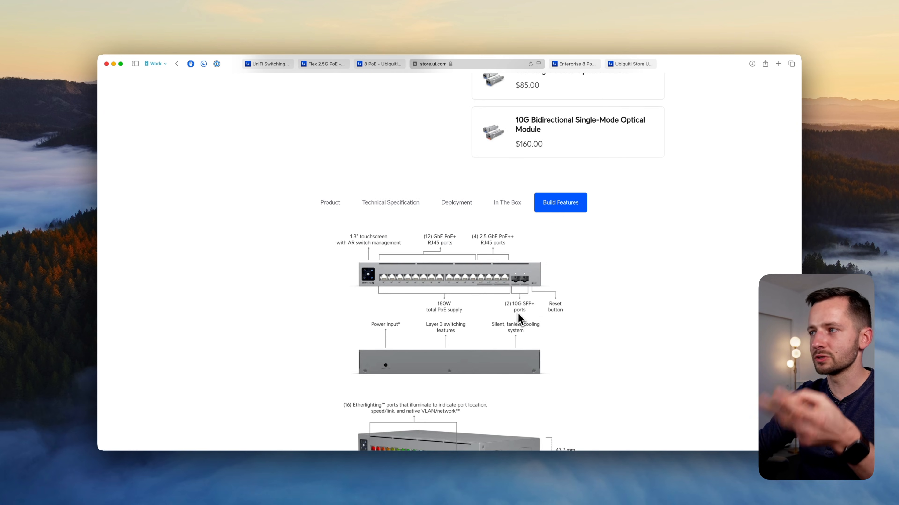
{"action": "mouse_move", "coordinate": [538, 336]}
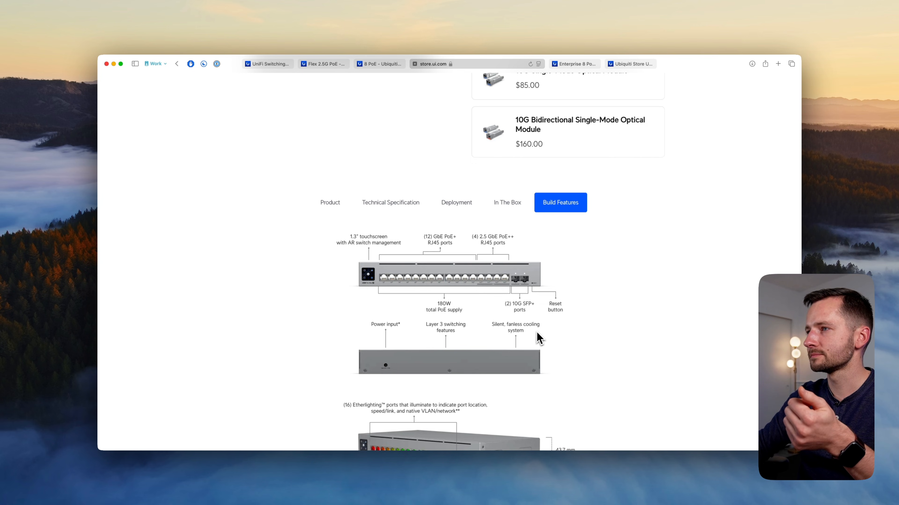
{"action": "left_click", "coordinate": [457, 203]}
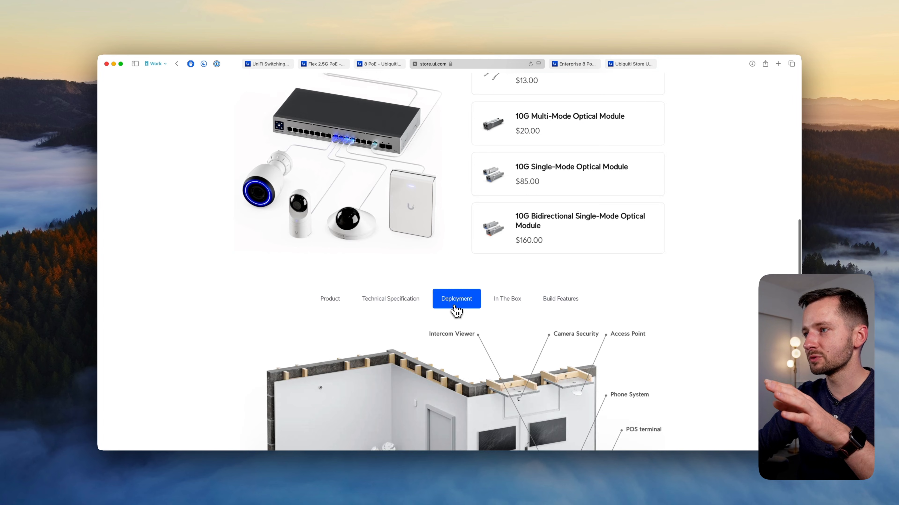
{"action": "scroll", "scroll_direction": "down", "scroll_amount": 3}
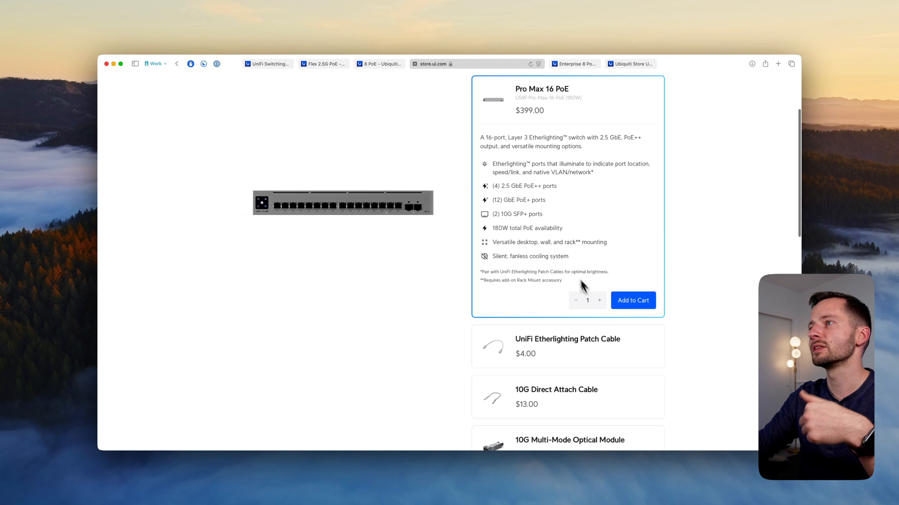
{"action": "mouse_move", "coordinate": [533, 237]}
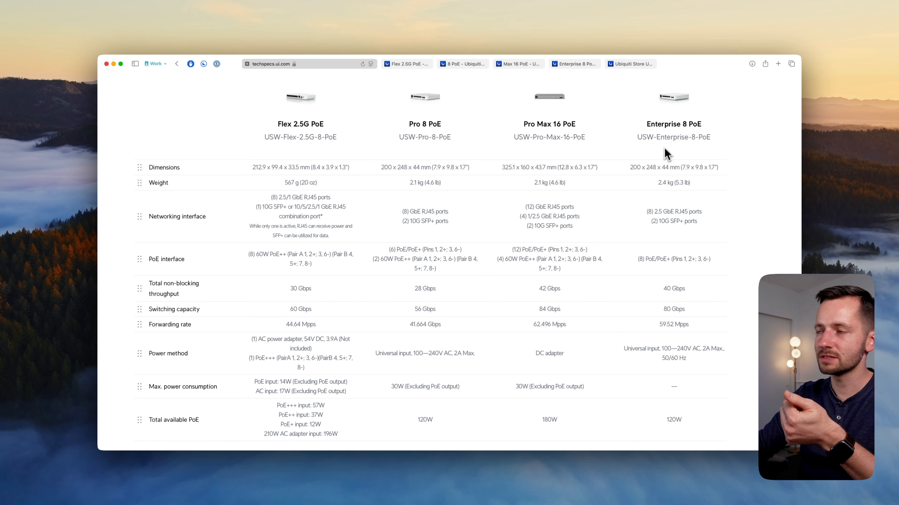
{"action": "mouse_move", "coordinate": [687, 298]}
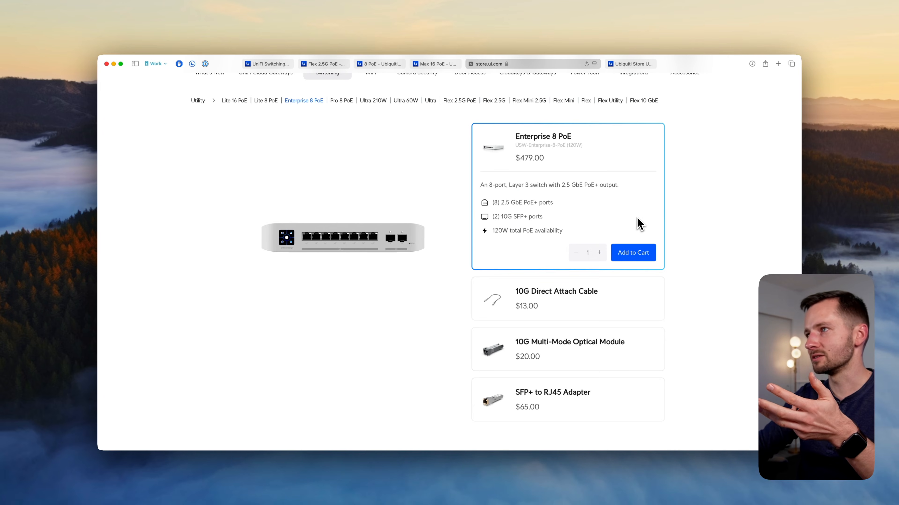
{"action": "mouse_move", "coordinate": [605, 229]}
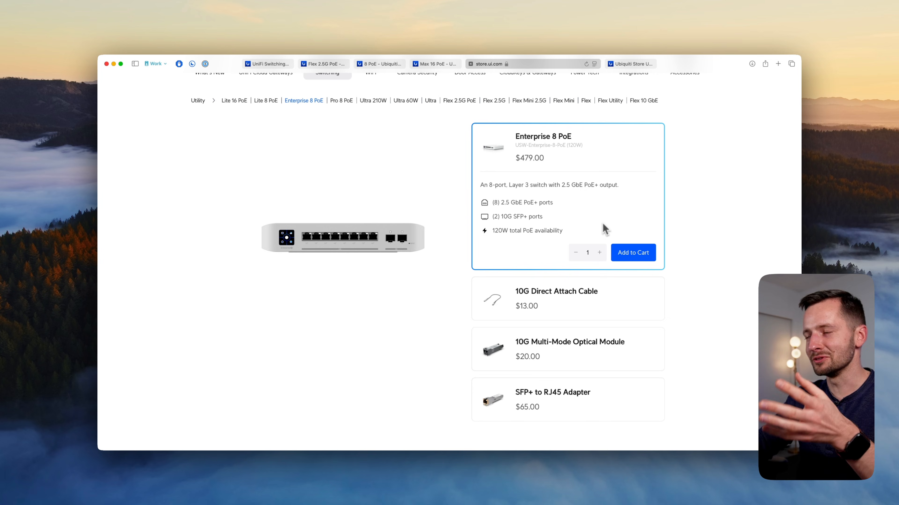
{"action": "mouse_move", "coordinate": [565, 243]}
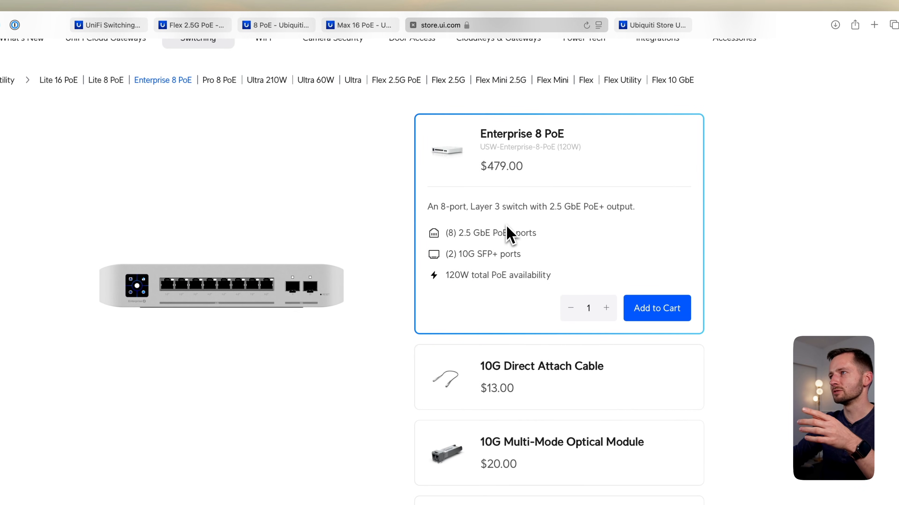
{"action": "mouse_move", "coordinate": [503, 219]}
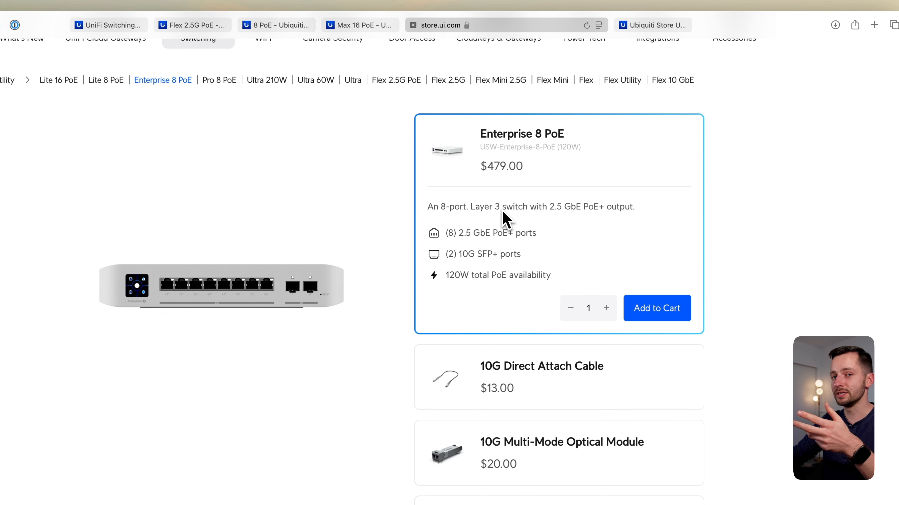
{"action": "mouse_move", "coordinate": [497, 186]}
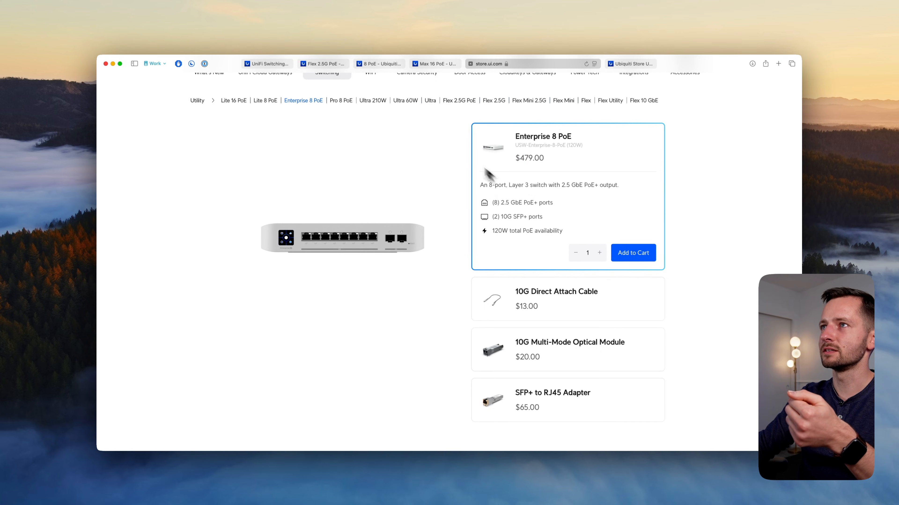
Step: From the Flex 2.5G PoE page, view the four-switch specification table down to the total PoE rows (120W, 120W, 180W, 120W)
{"action": "left_click", "coordinate": [459, 100]}
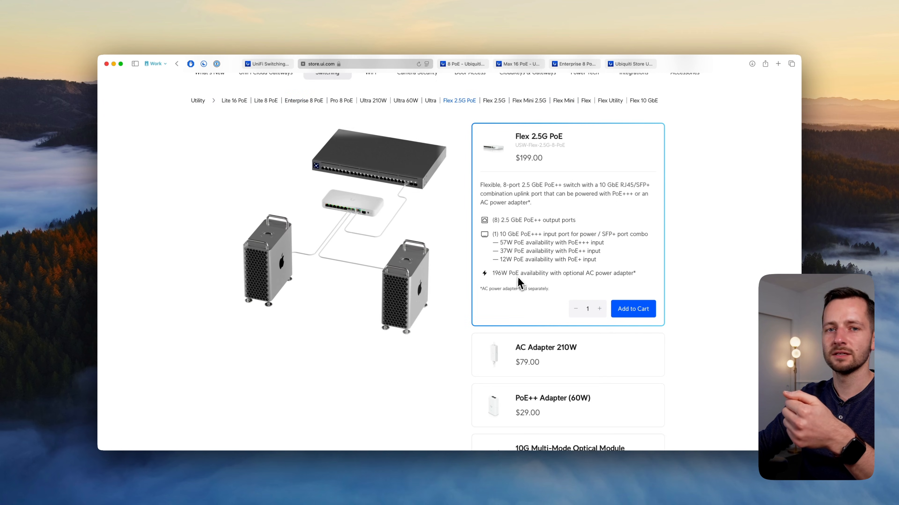
{"action": "scroll", "scroll_direction": "down", "scroll_amount": 3}
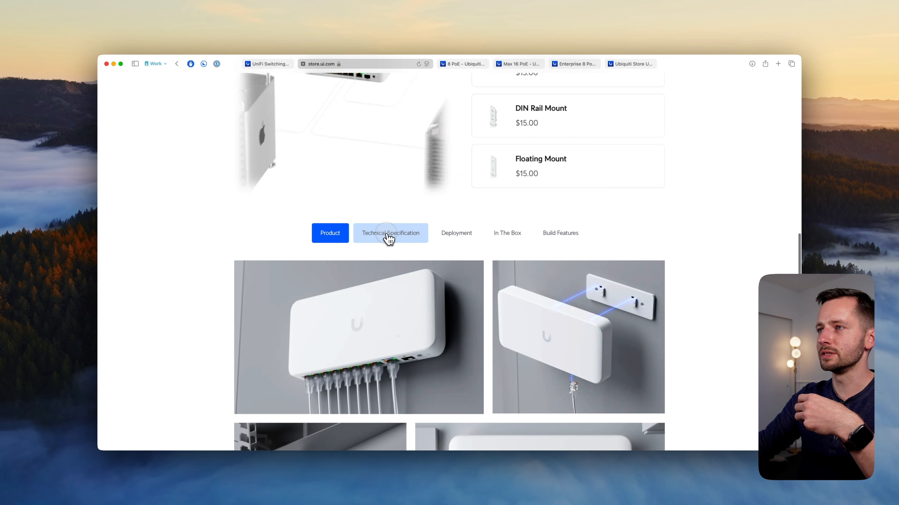
{"action": "left_click", "coordinate": [391, 233]}
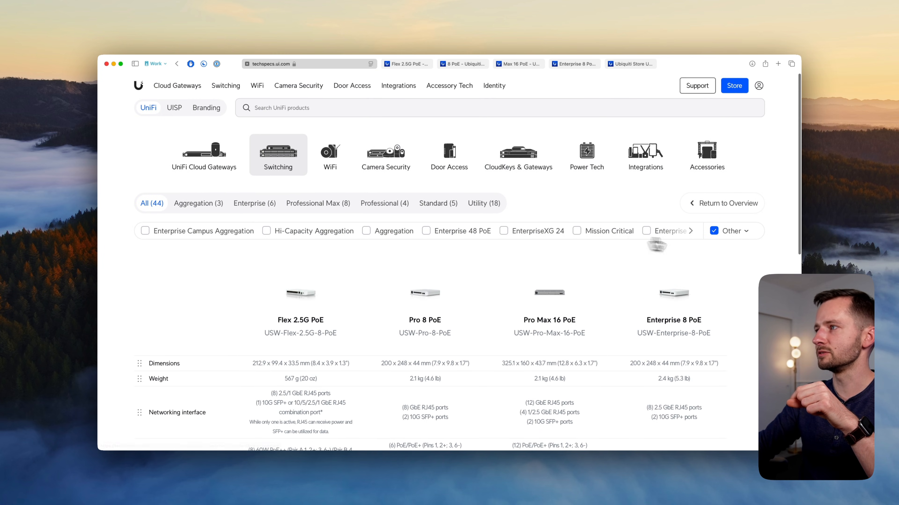
{"action": "scroll", "scroll_direction": "down", "scroll_amount": 3}
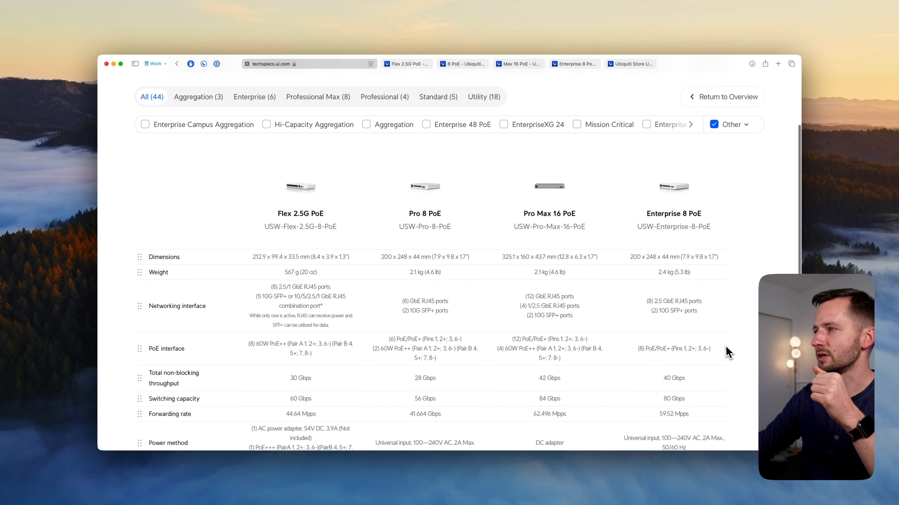
{"action": "scroll", "scroll_direction": "down", "scroll_amount": 3}
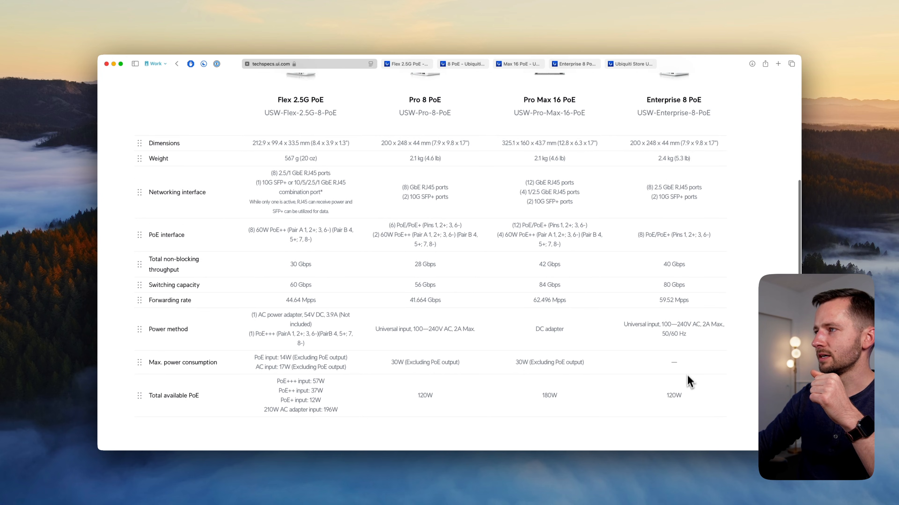
{"action": "mouse_move", "coordinate": [680, 207]}
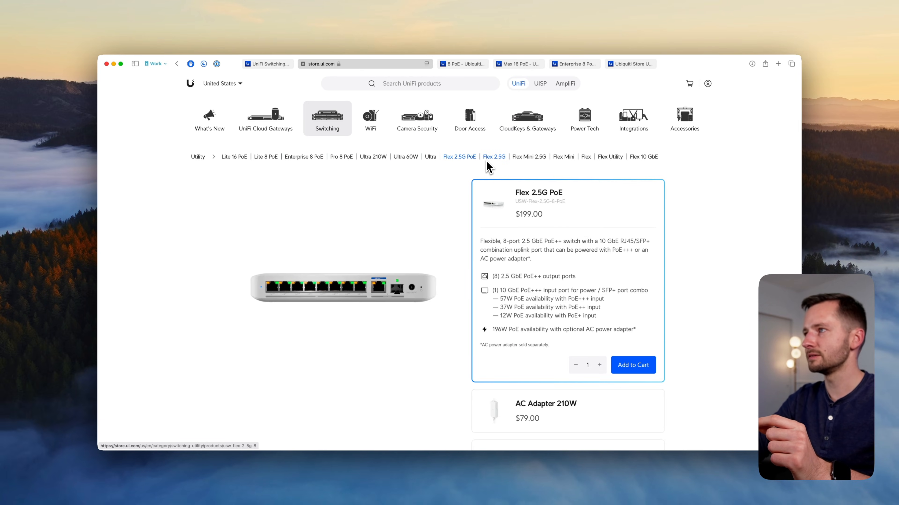
Step: View the $159 Flex 2.5G page from the breadcrumb bar, then move to the WiFi access point category
{"action": "left_click", "coordinate": [495, 157]}
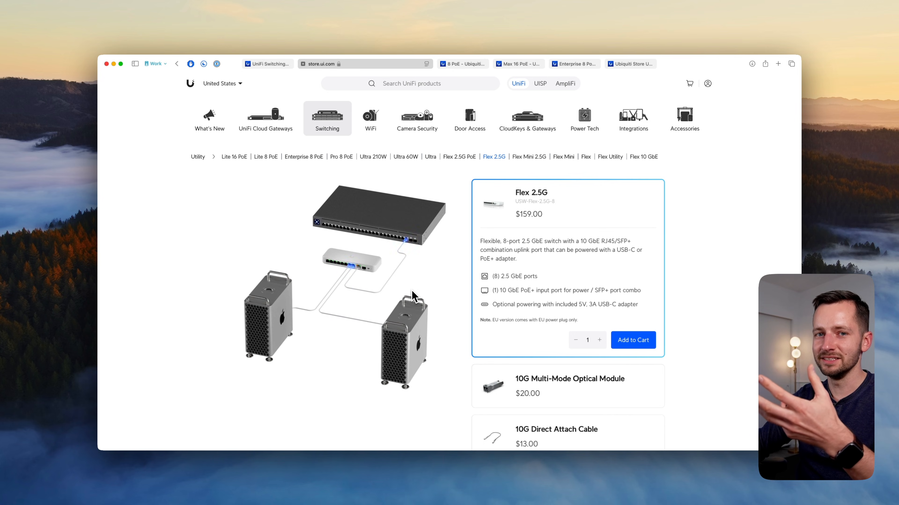
{"action": "mouse_move", "coordinate": [436, 163]}
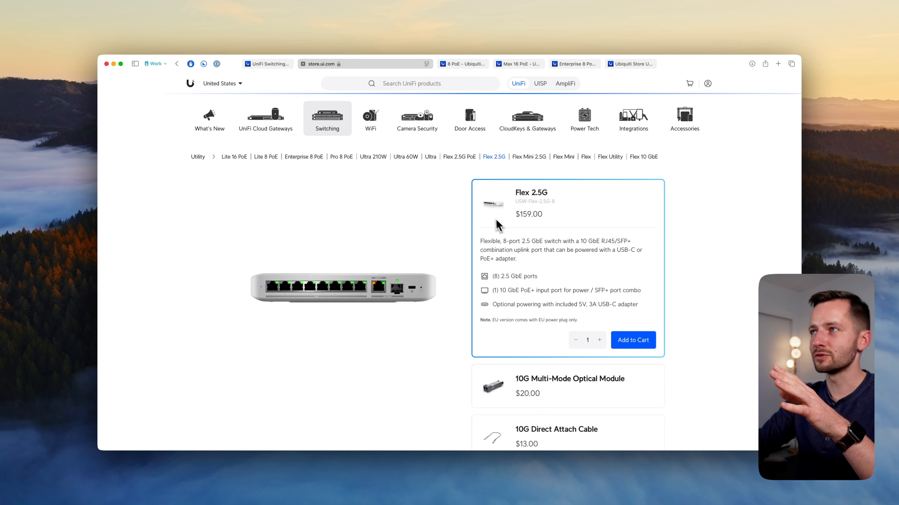
{"action": "left_click", "coordinate": [459, 157]}
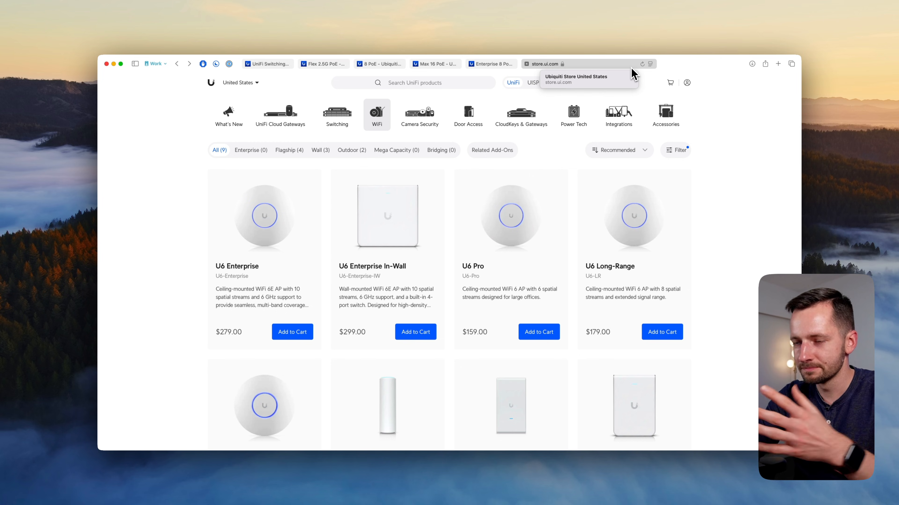
{"action": "mouse_move", "coordinate": [641, 52]}
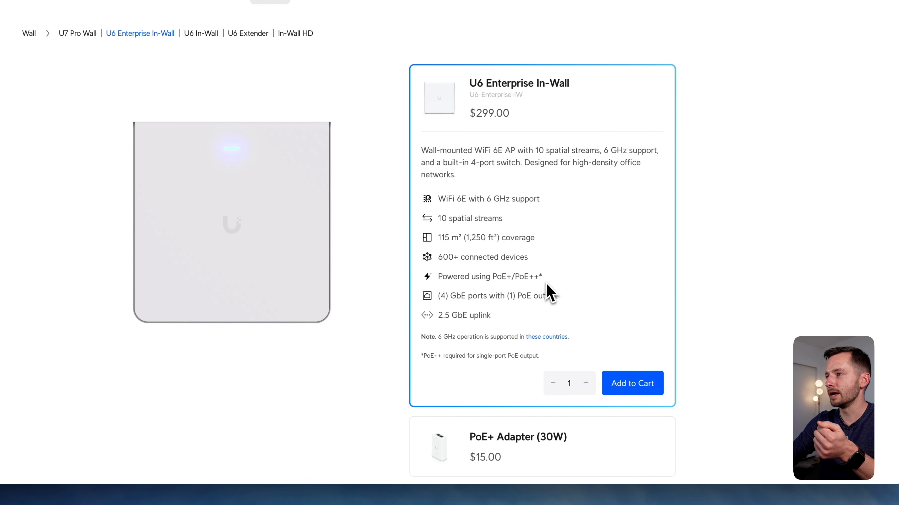
Step: Return to the full WiFi access point list, show the filters and select the U7 Pro Outdoor at $279
{"action": "double_click", "coordinate": [529, 277]}
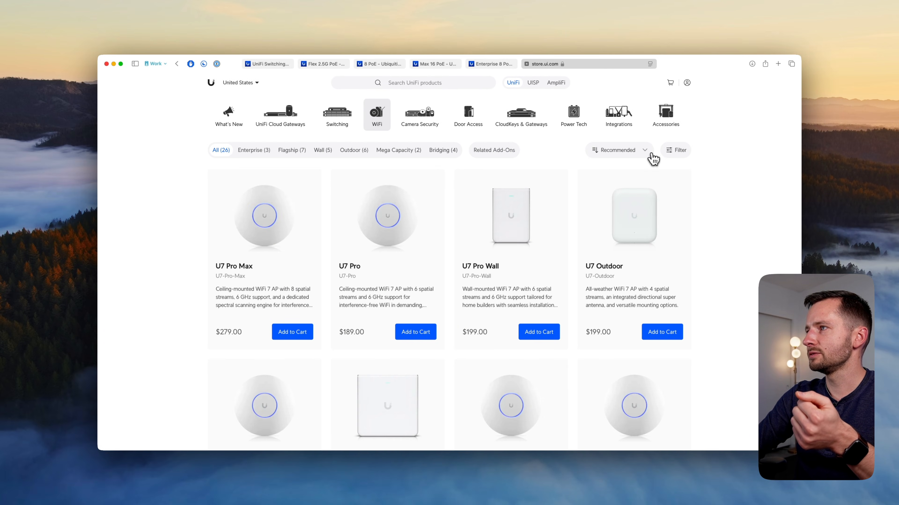
{"action": "left_click", "coordinate": [675, 150]}
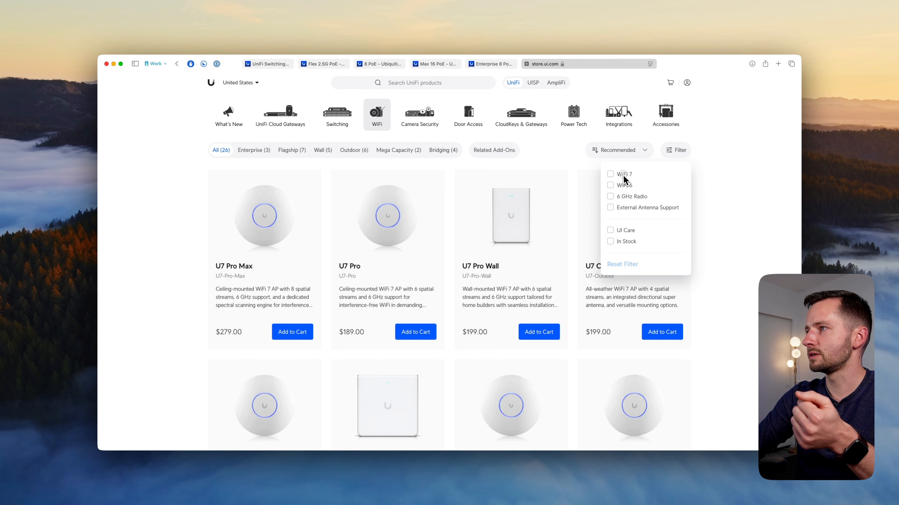
{"action": "scroll", "scroll_direction": "down", "scroll_amount": 3}
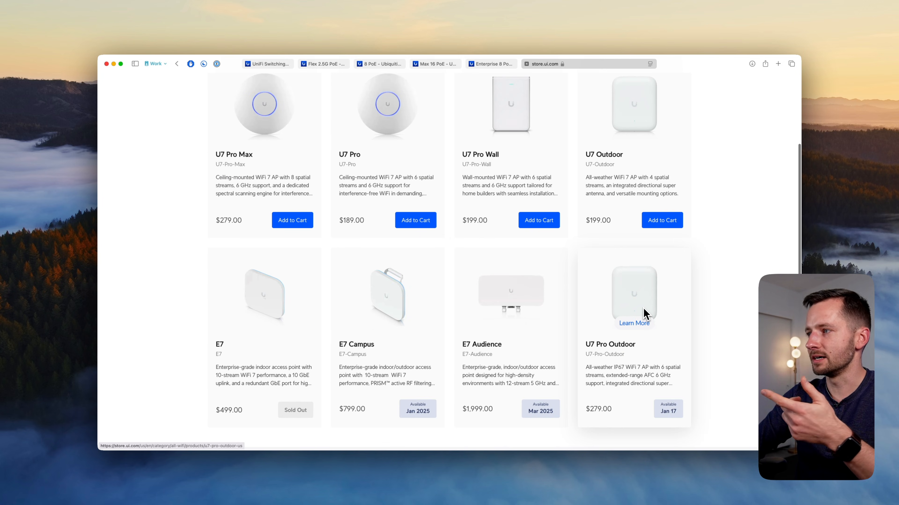
{"action": "left_click", "coordinate": [634, 323]}
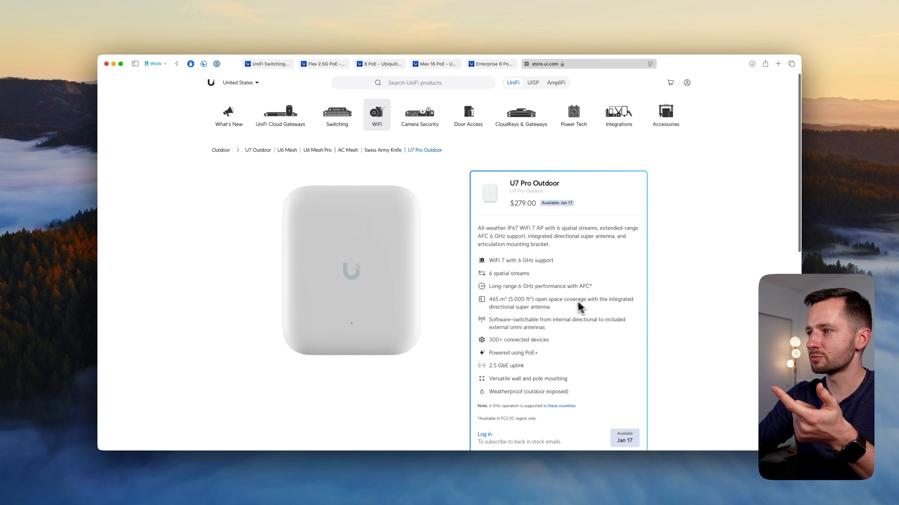